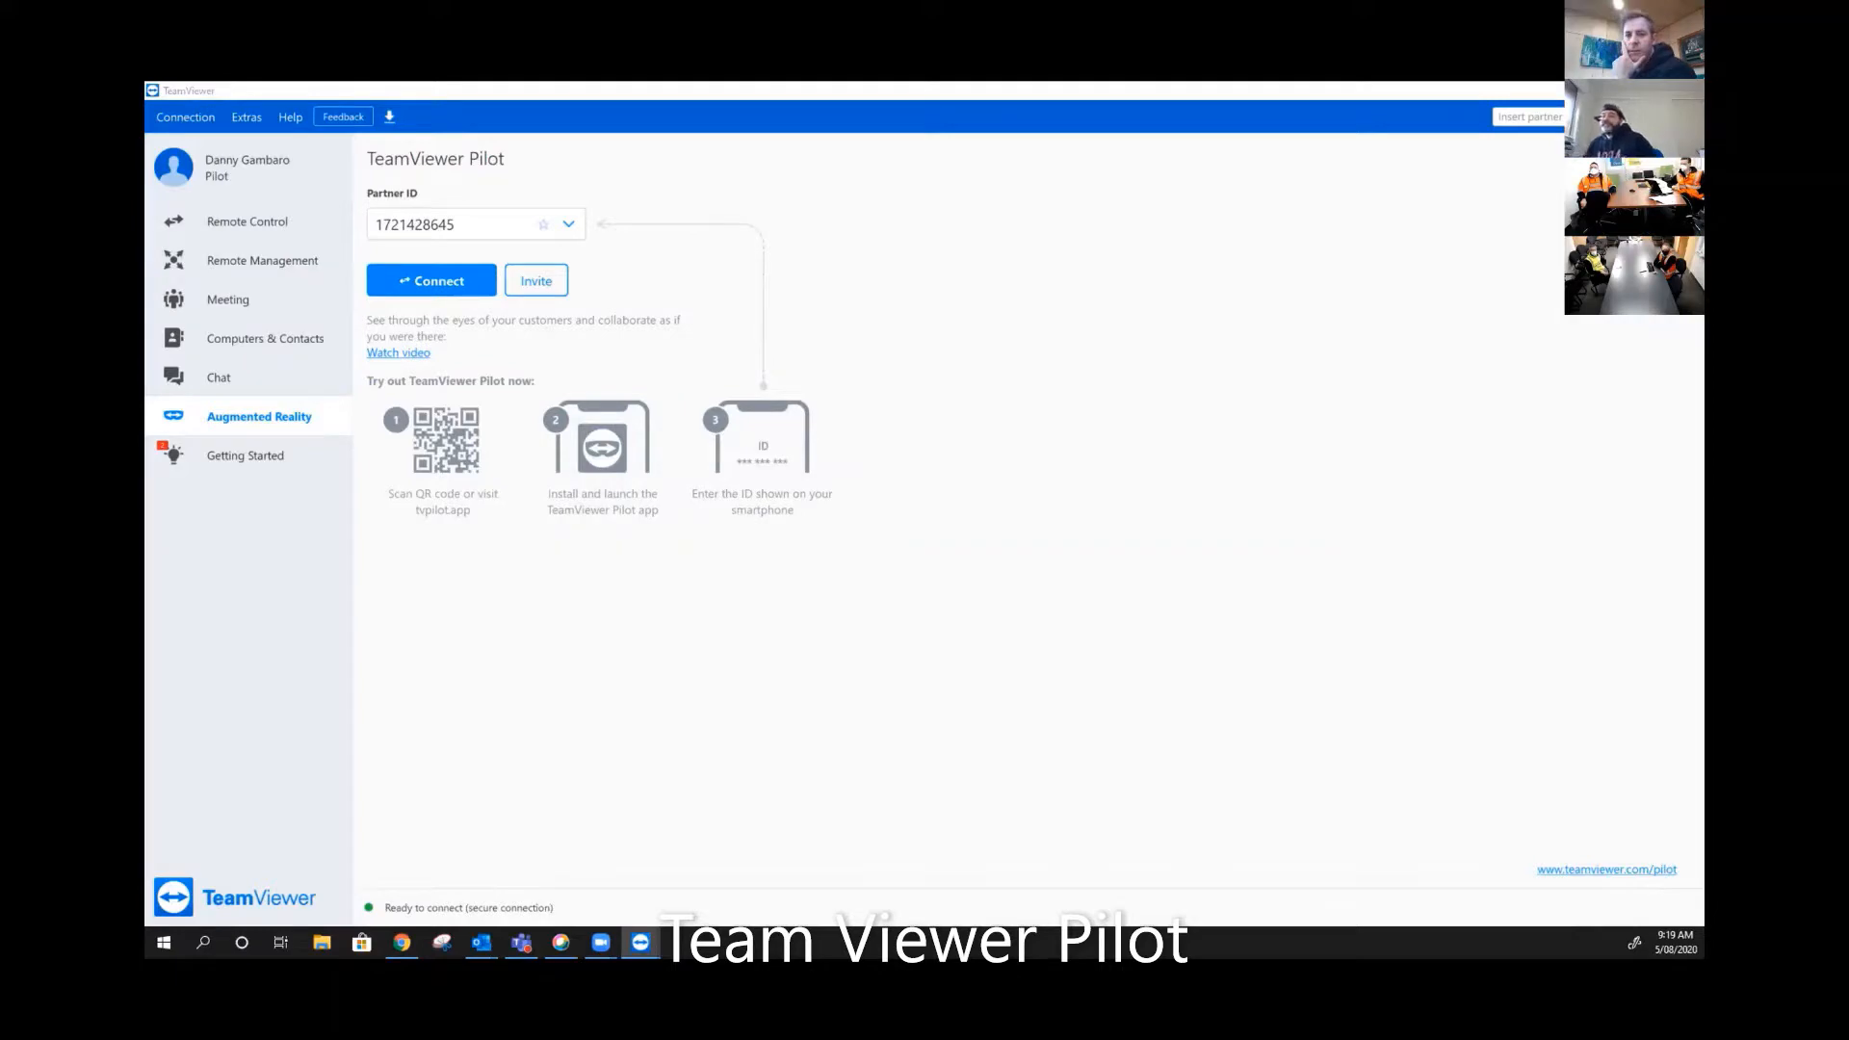
Run the AR support session with the field technician, then end it to return to Pilot
{"action": "left_click", "coordinate": [431, 280]}
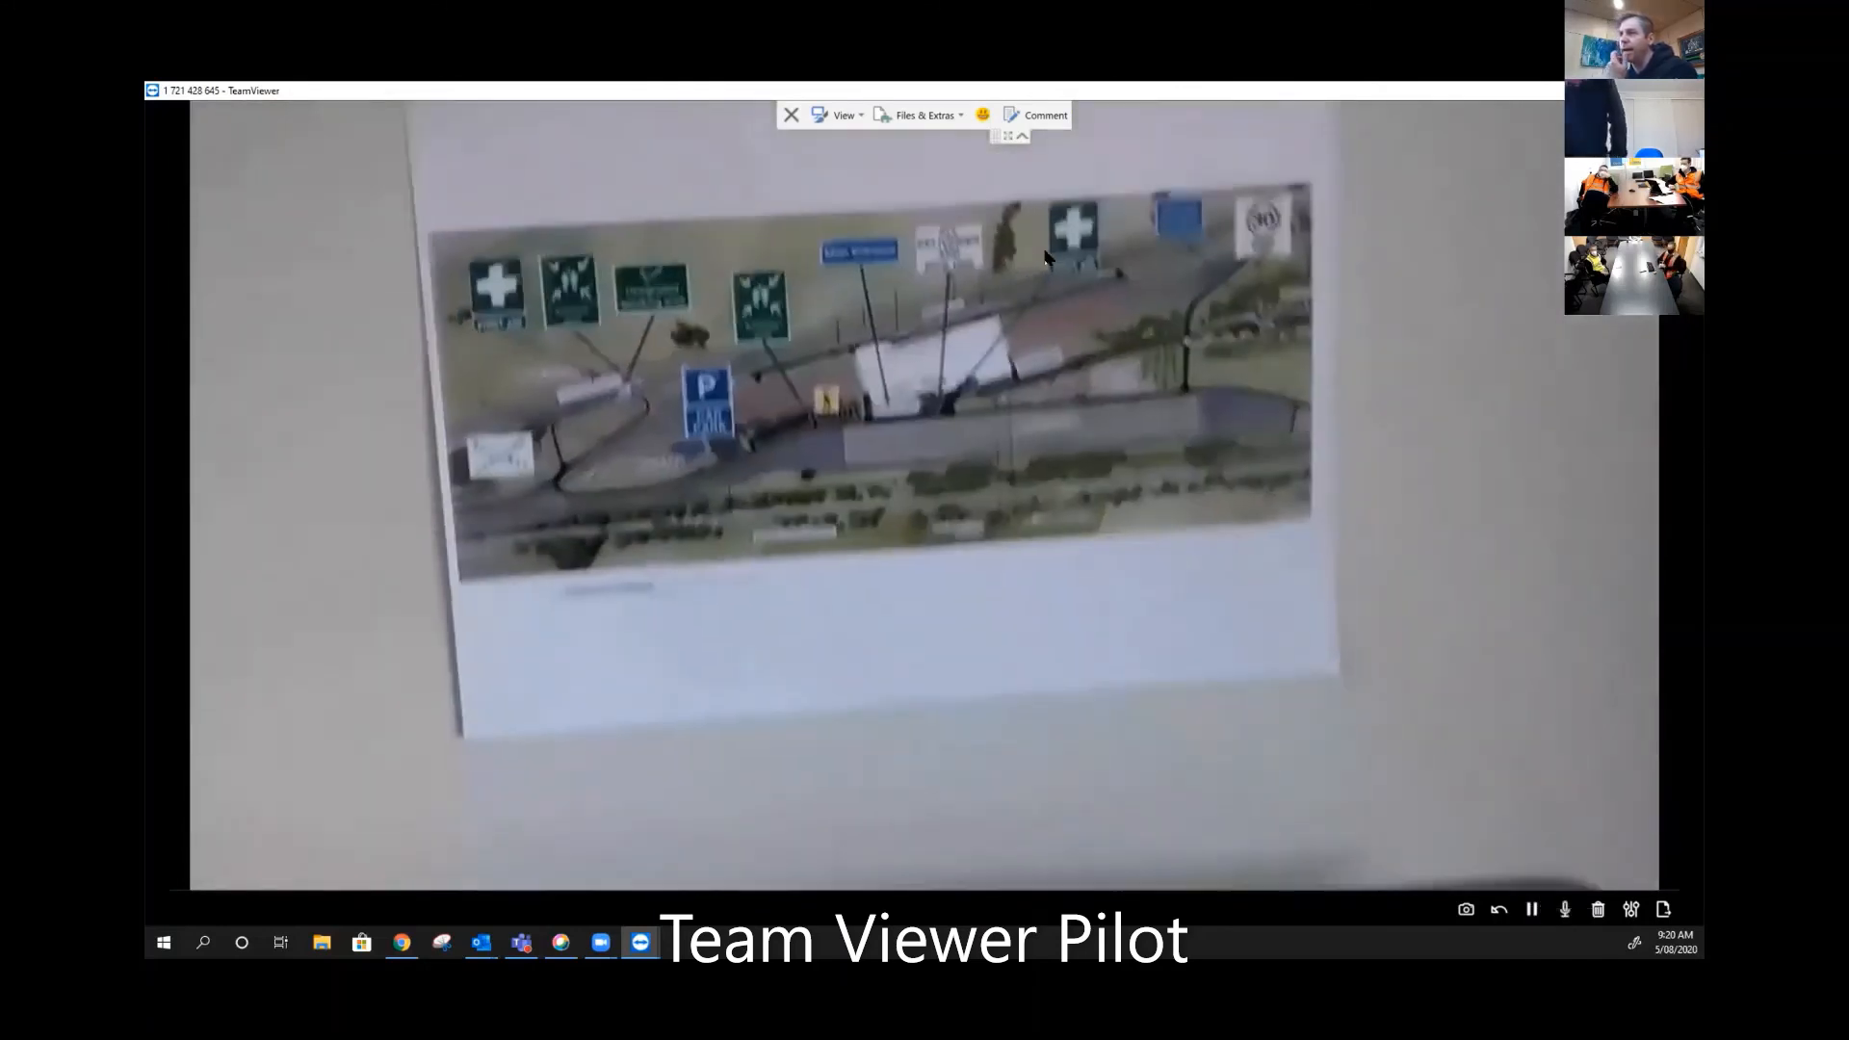
{"action": "left_click", "coordinate": [790, 115]}
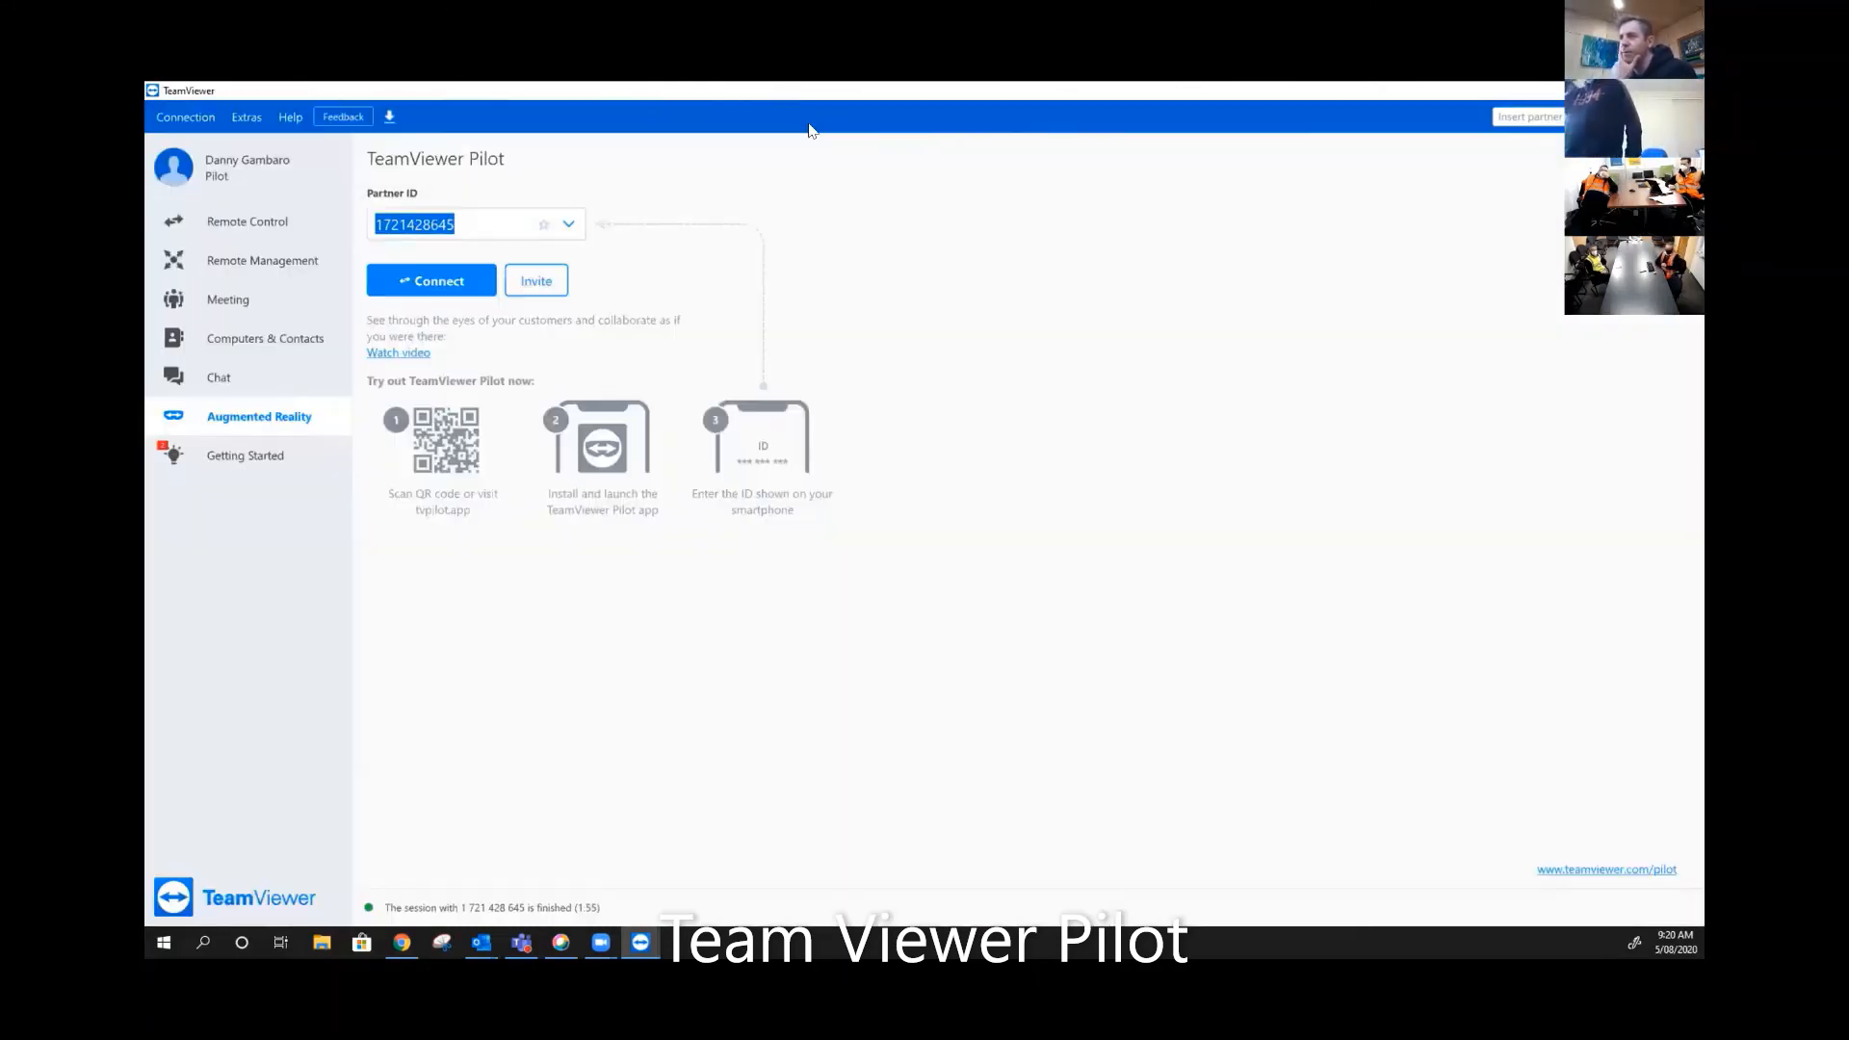